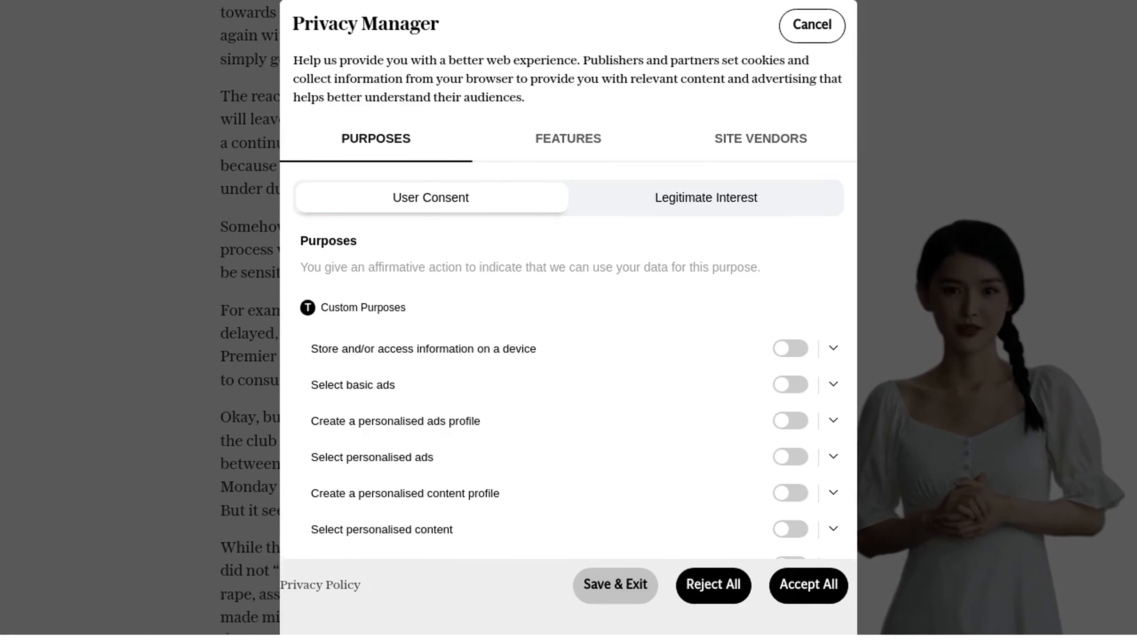
{"action": "scroll", "scroll_direction": "down", "scroll_amount": 3}
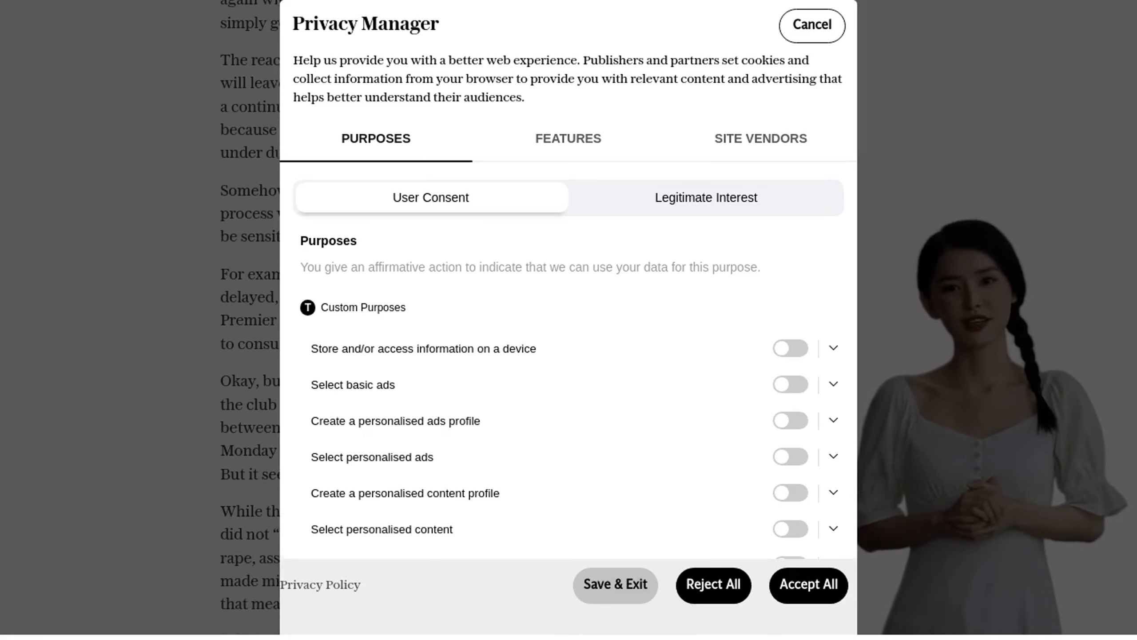